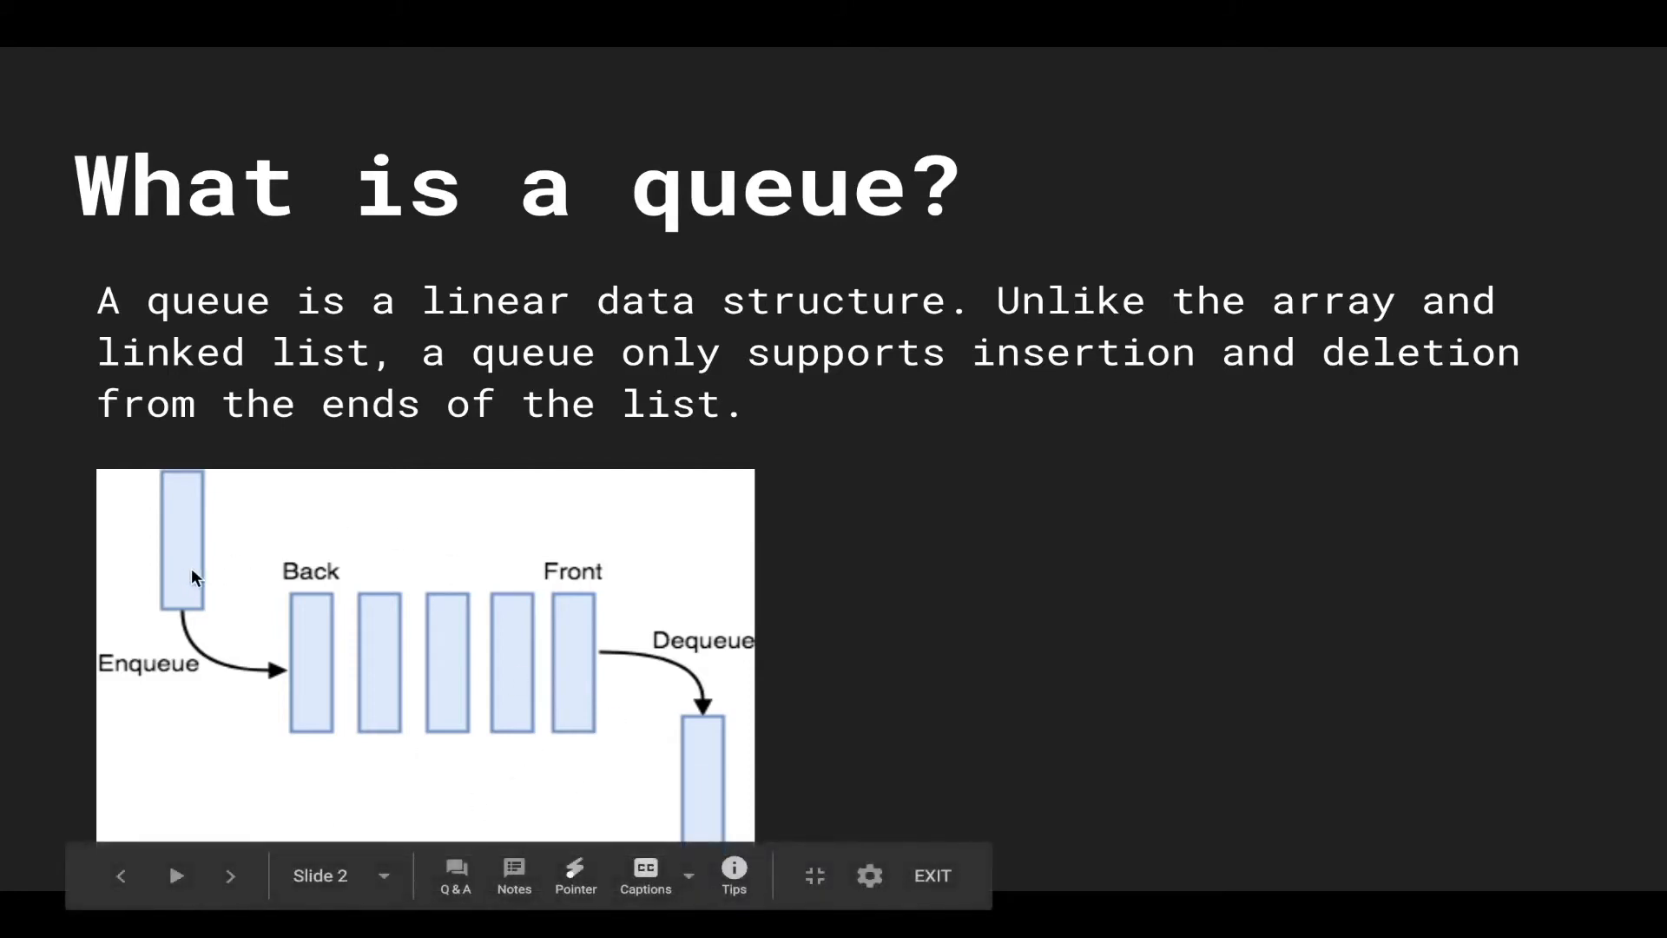
{"action": "mouse_move", "coordinate": [625, 639]}
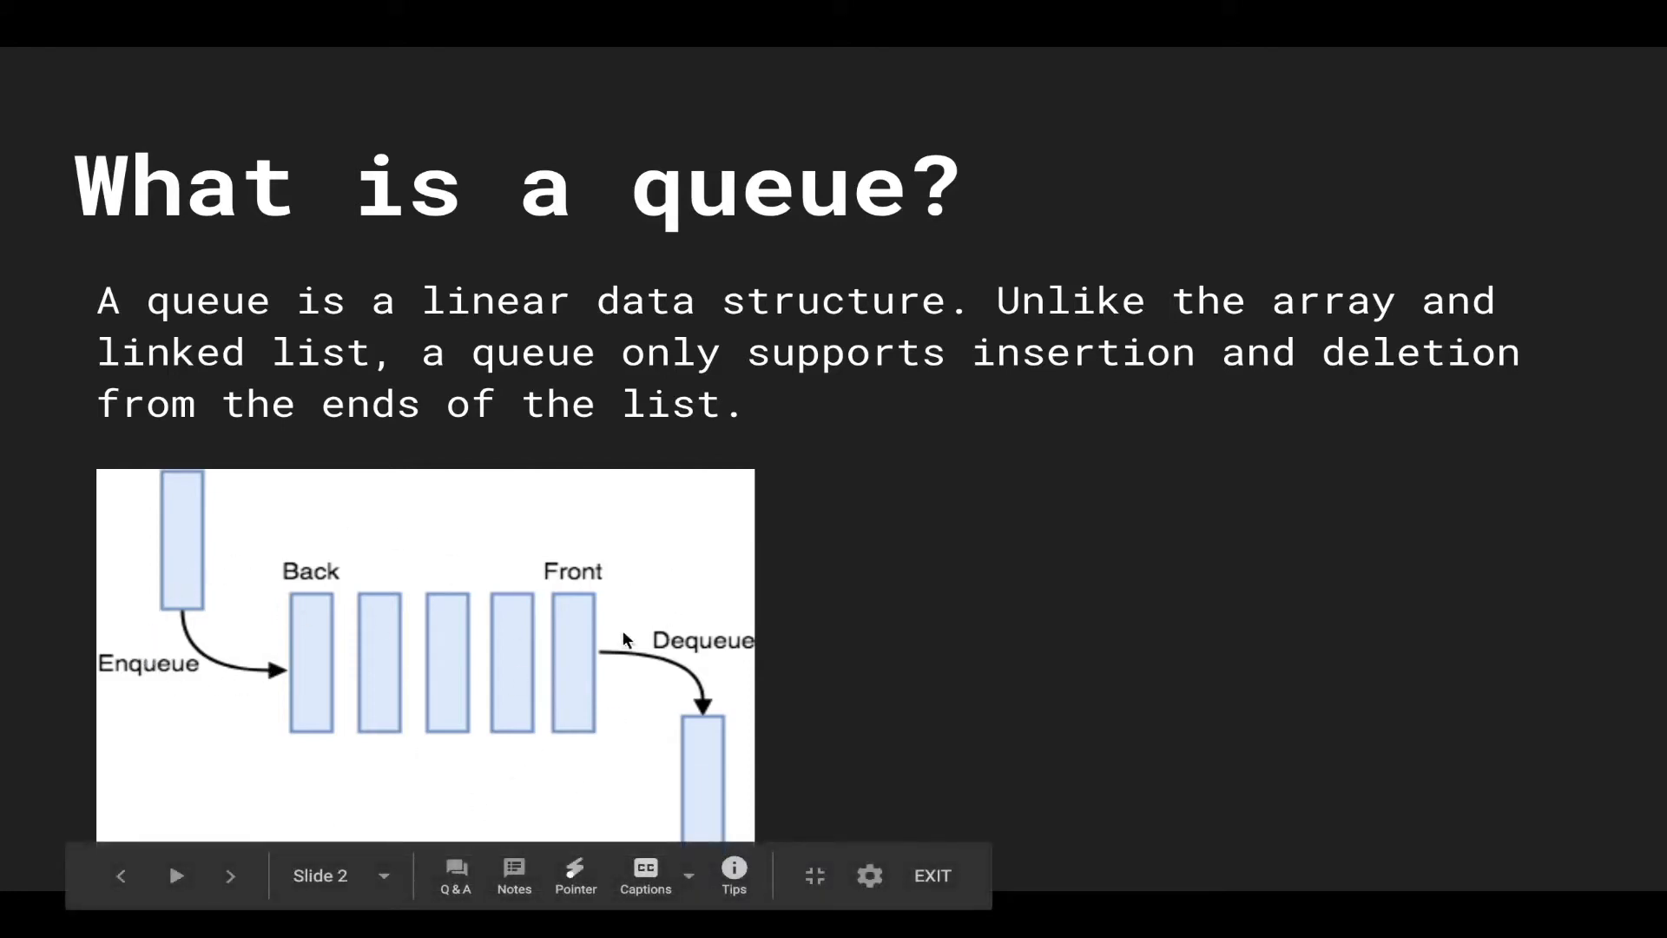
{"action": "mouse_move", "coordinate": [609, 595]}
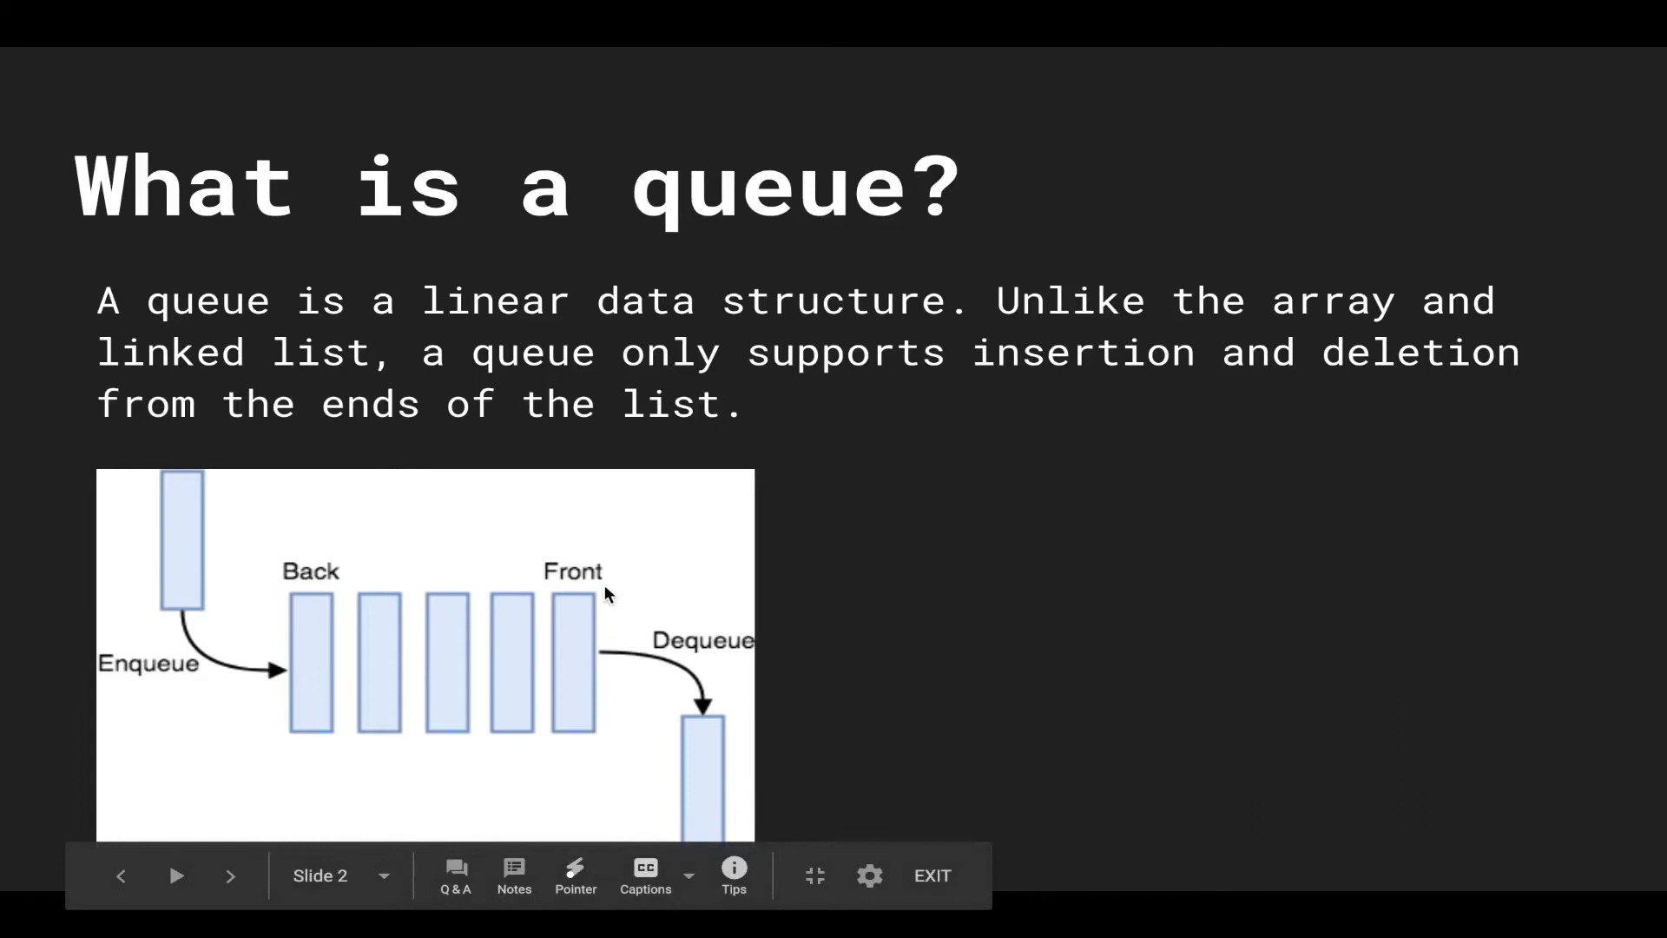
{"action": "mouse_move", "coordinate": [1603, 455]}
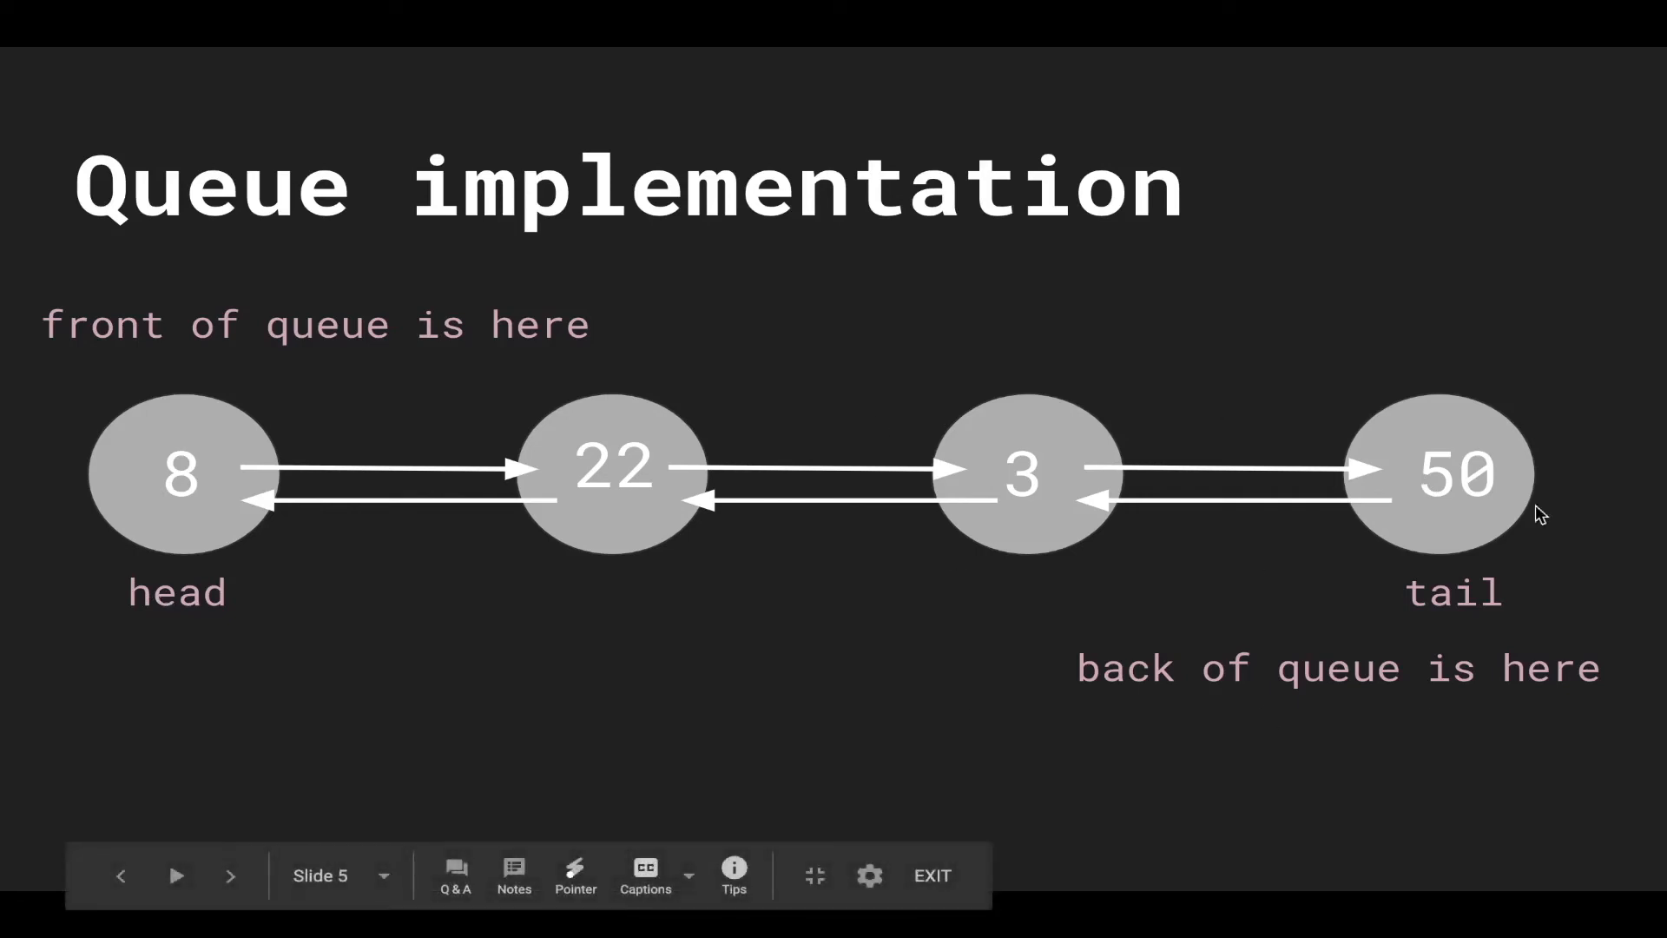
{"action": "mouse_move", "coordinate": [1403, 572]}
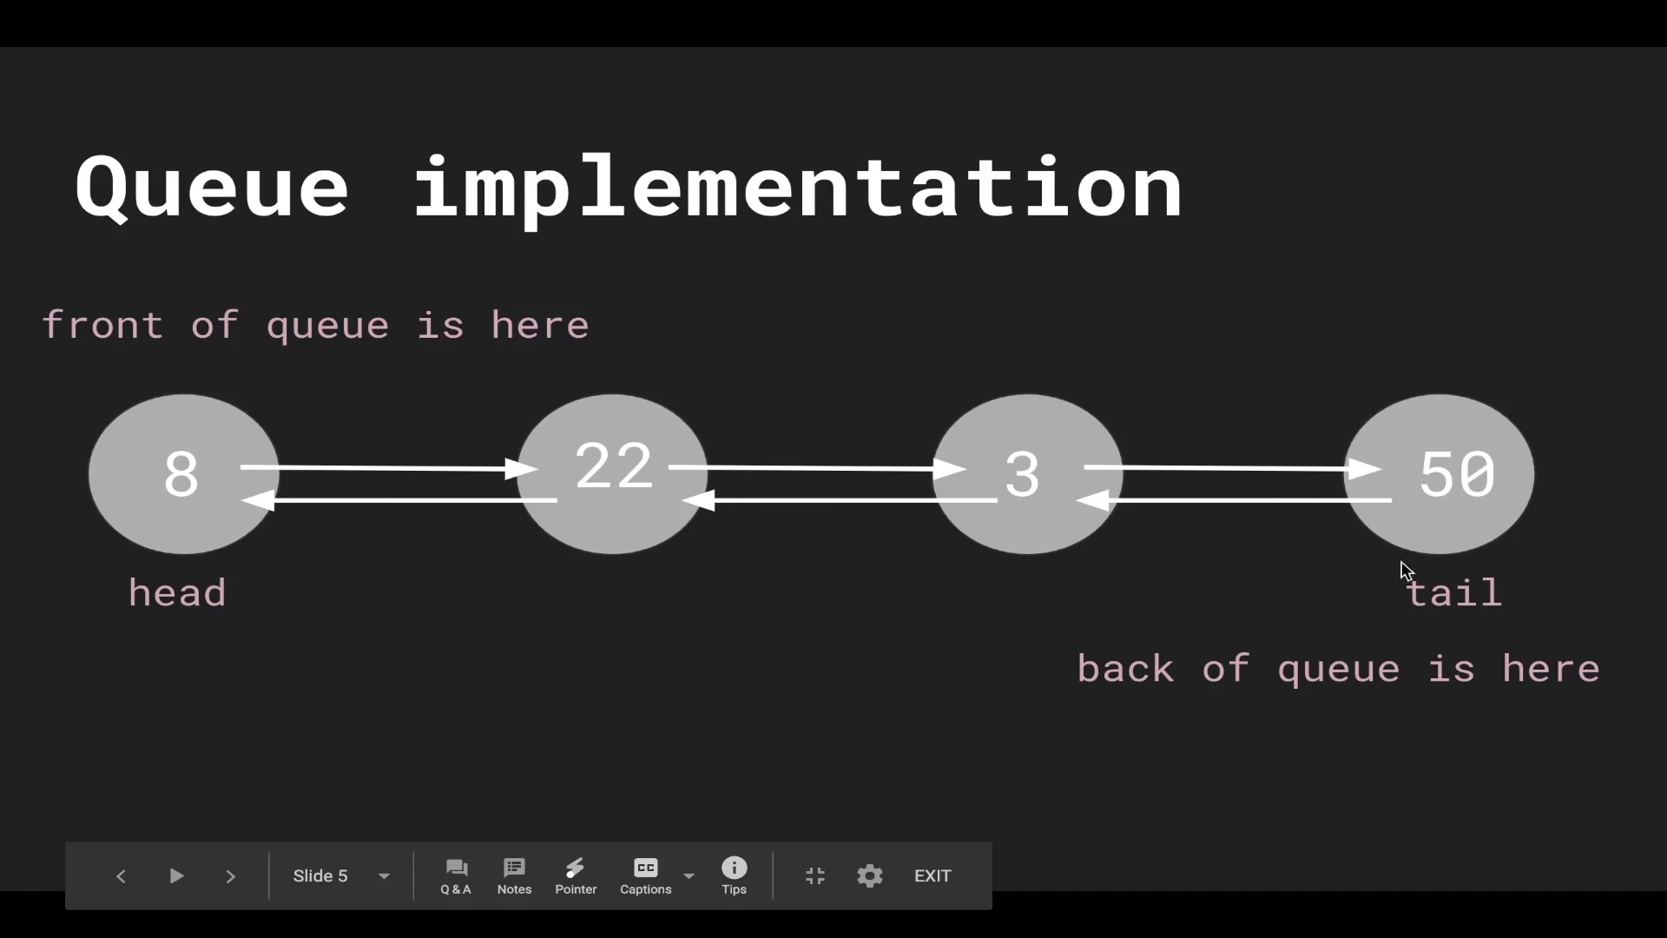
{"action": "mouse_move", "coordinate": [1410, 609]}
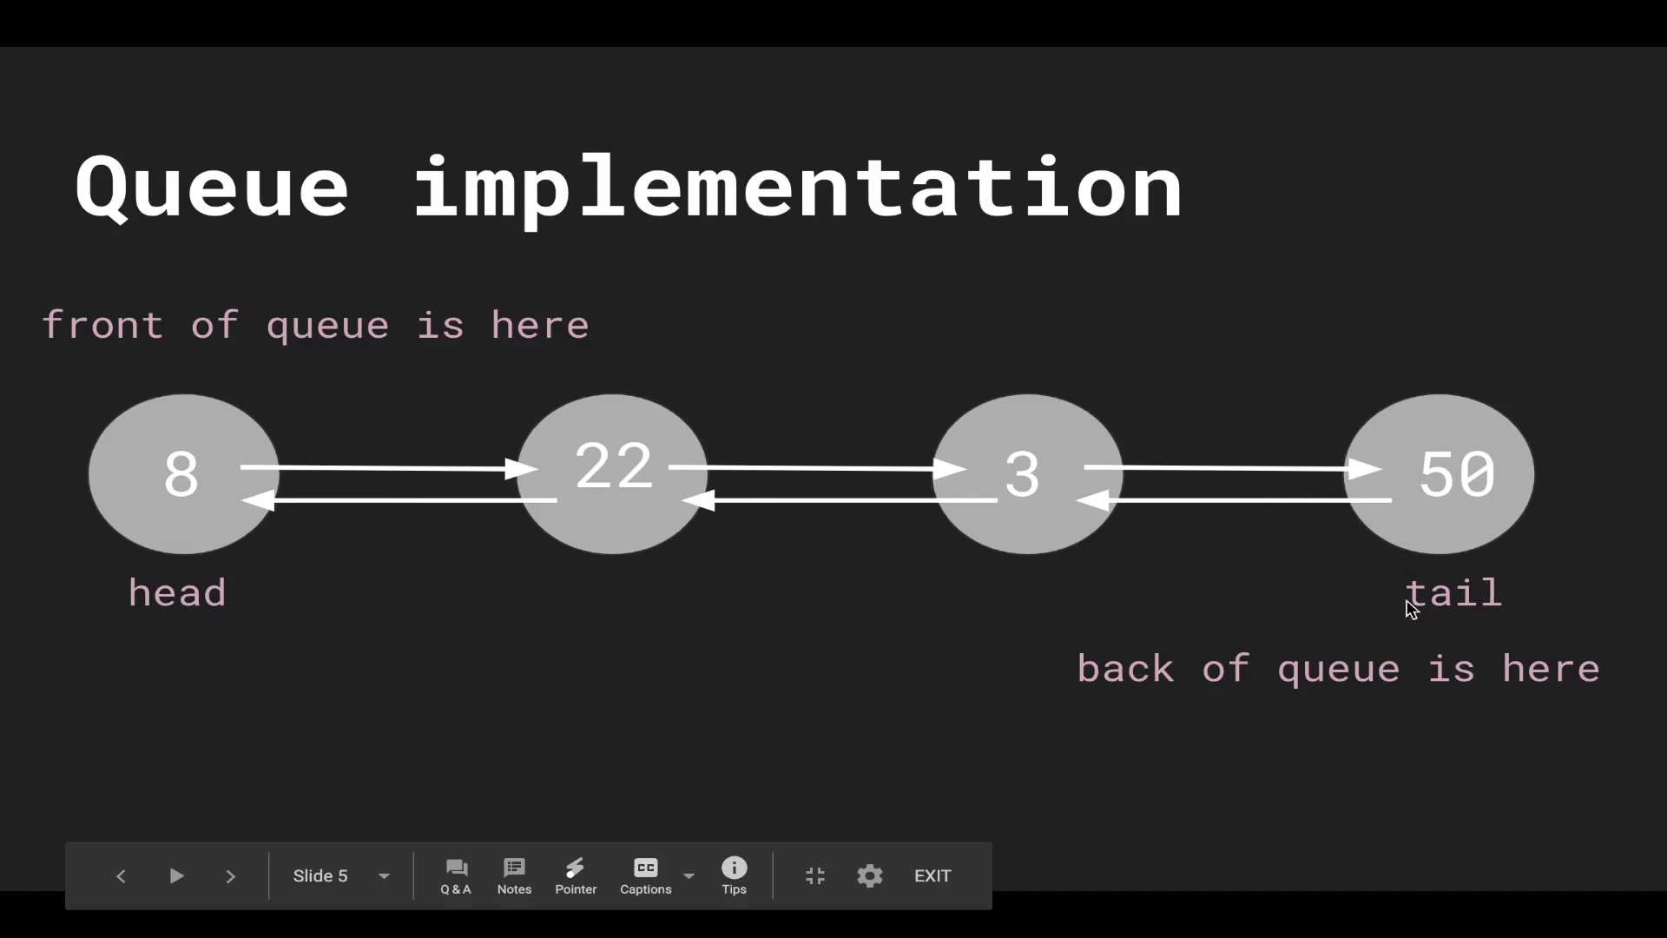
{"action": "mouse_move", "coordinate": [1476, 539]}
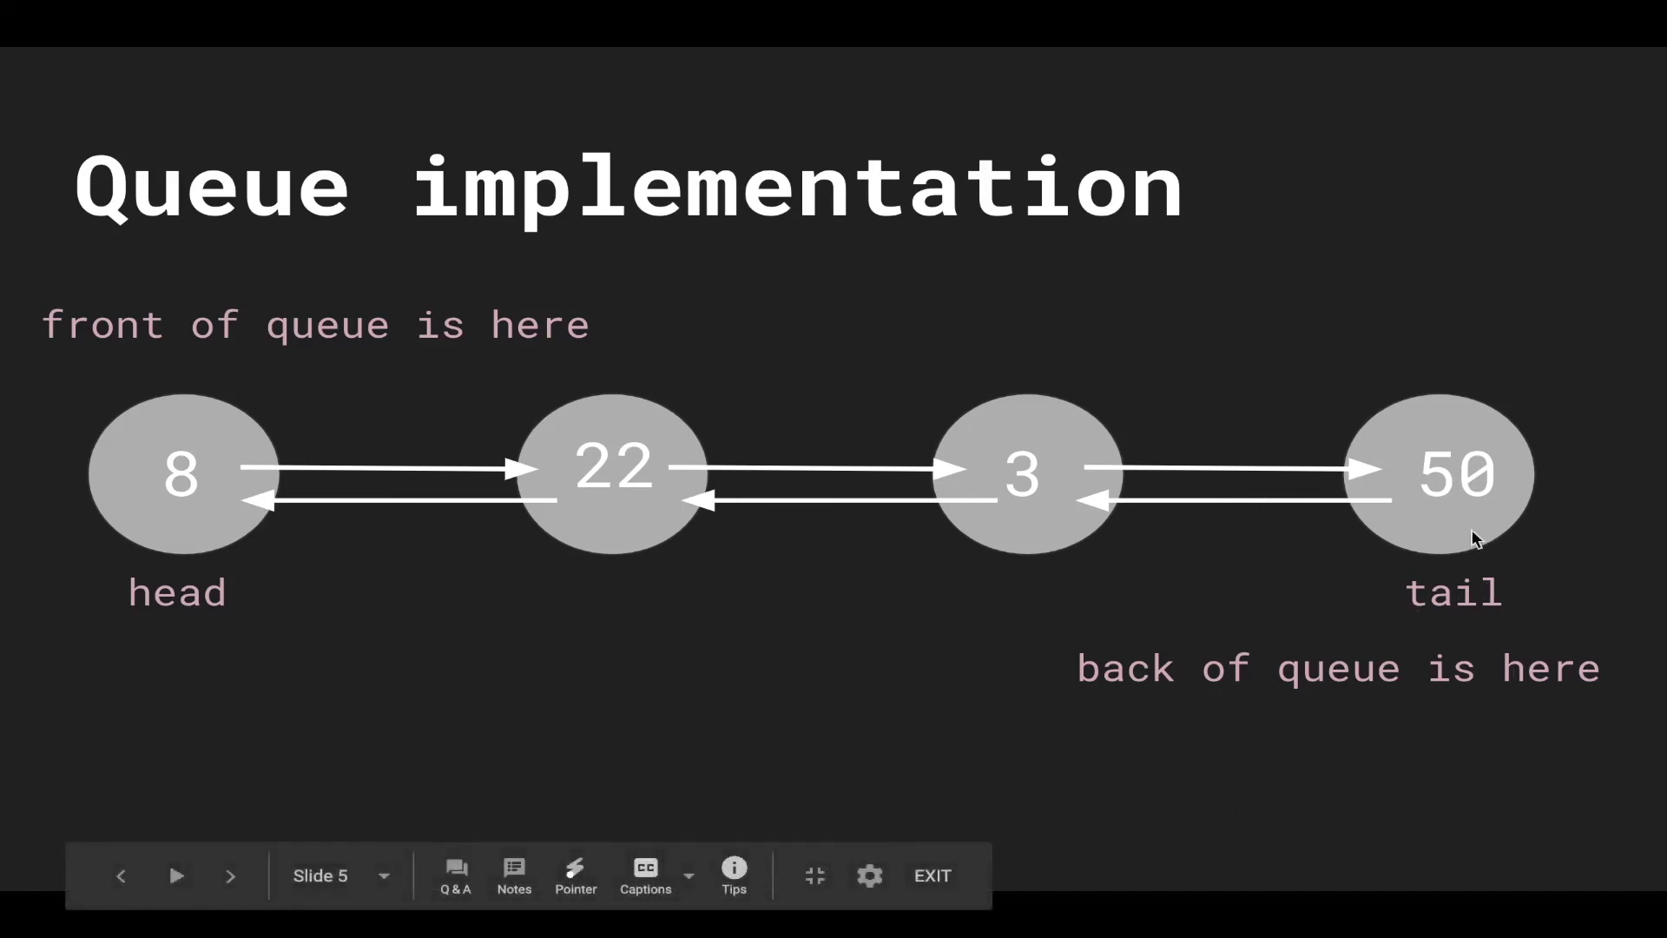
{"action": "mouse_move", "coordinate": [326, 308]}
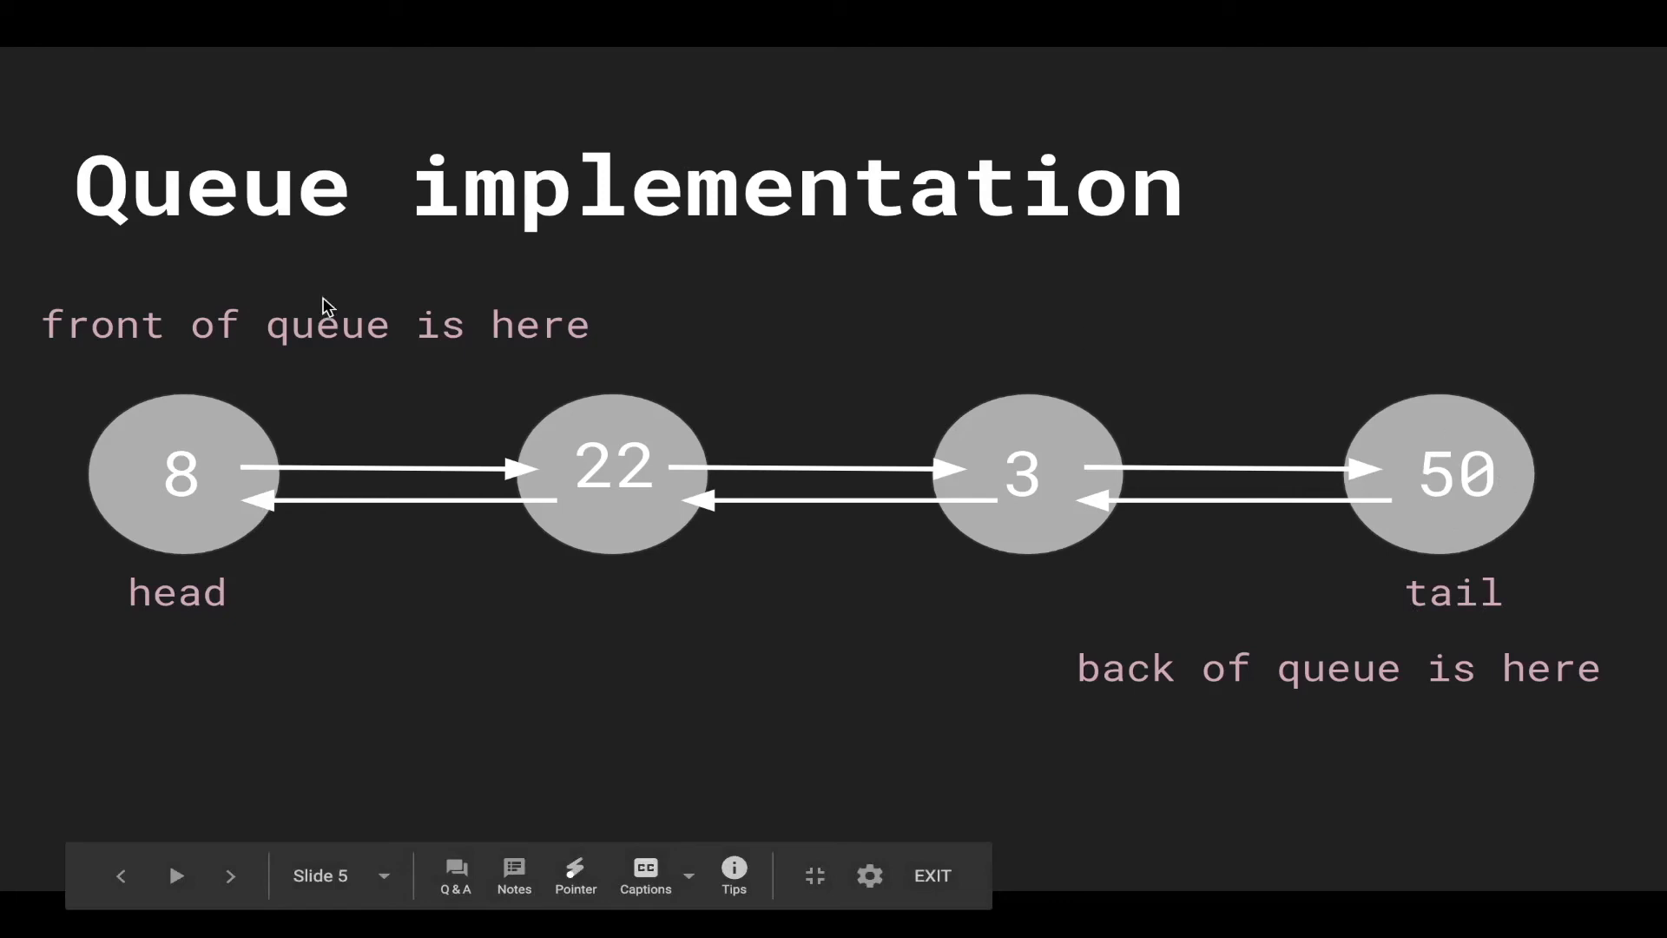